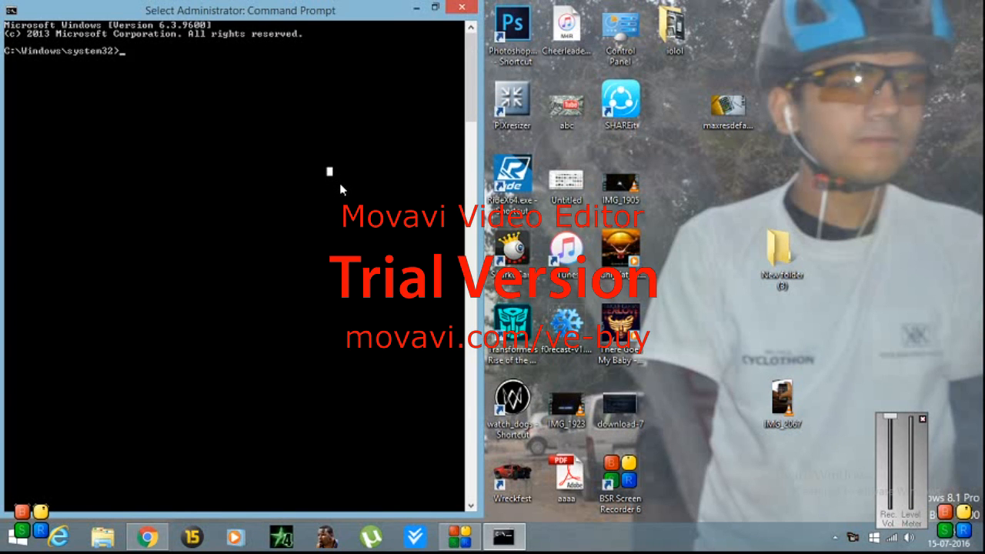
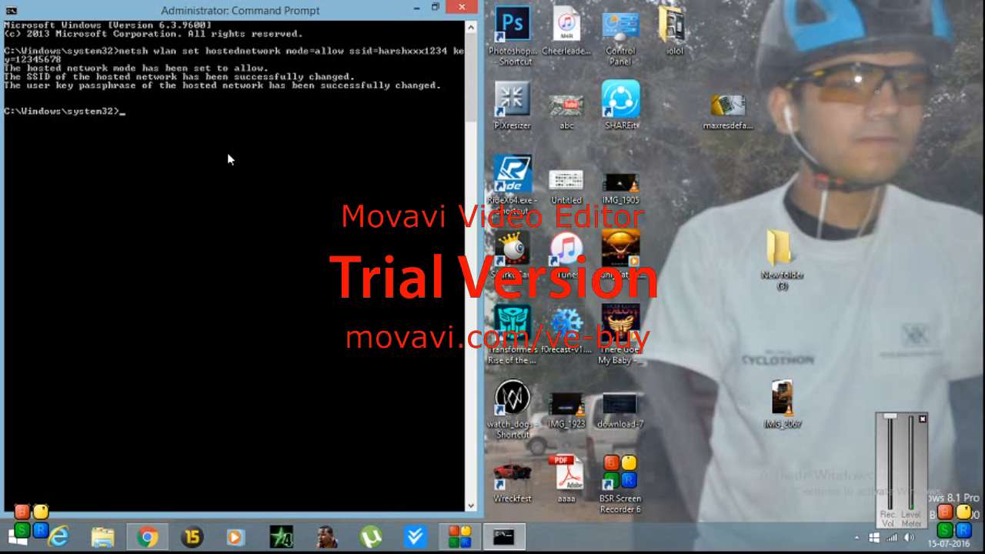
- Run netsh wlan start hostednetwork to bring the hosted Wi-Fi up
type("netsh wlan")
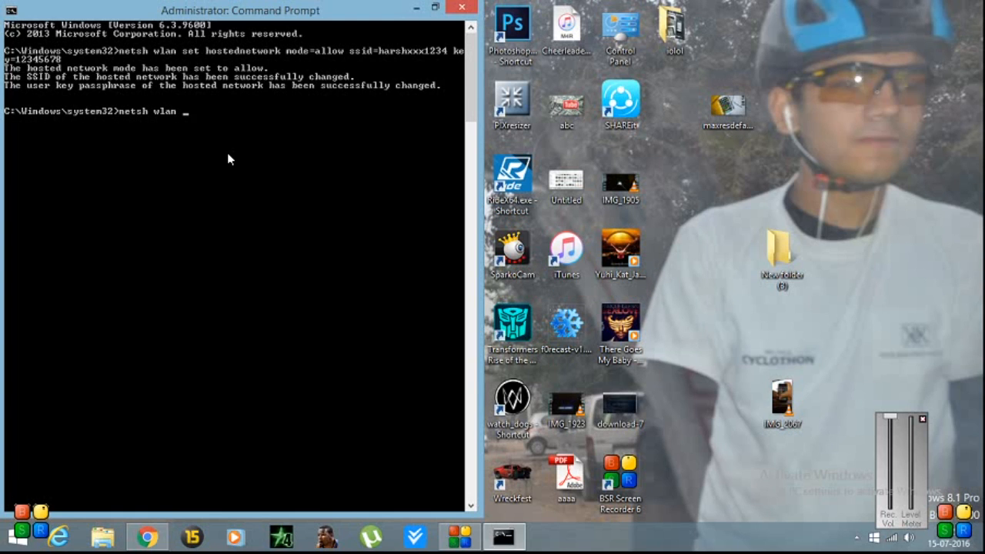
type("start hose")
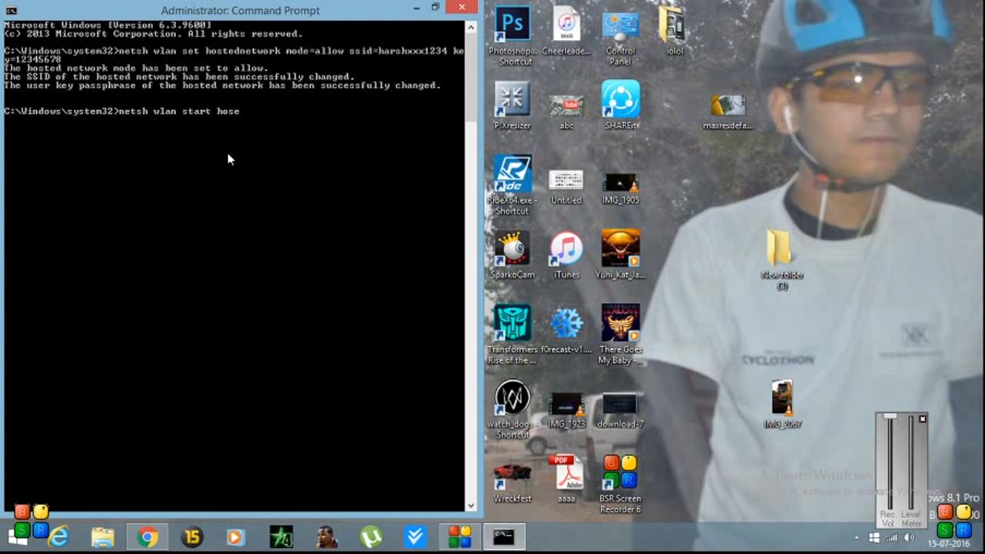
type("tn")
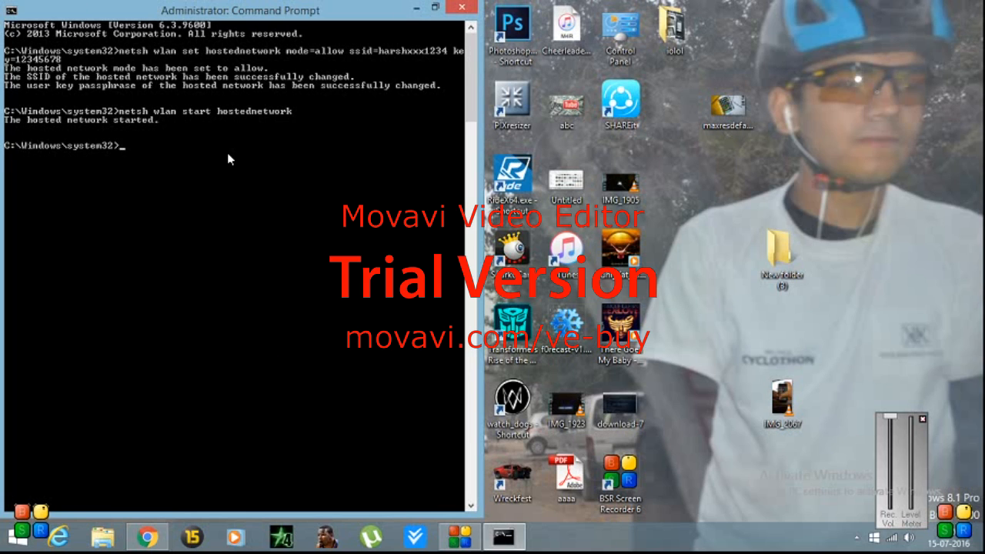
mouse_move(259, 14)
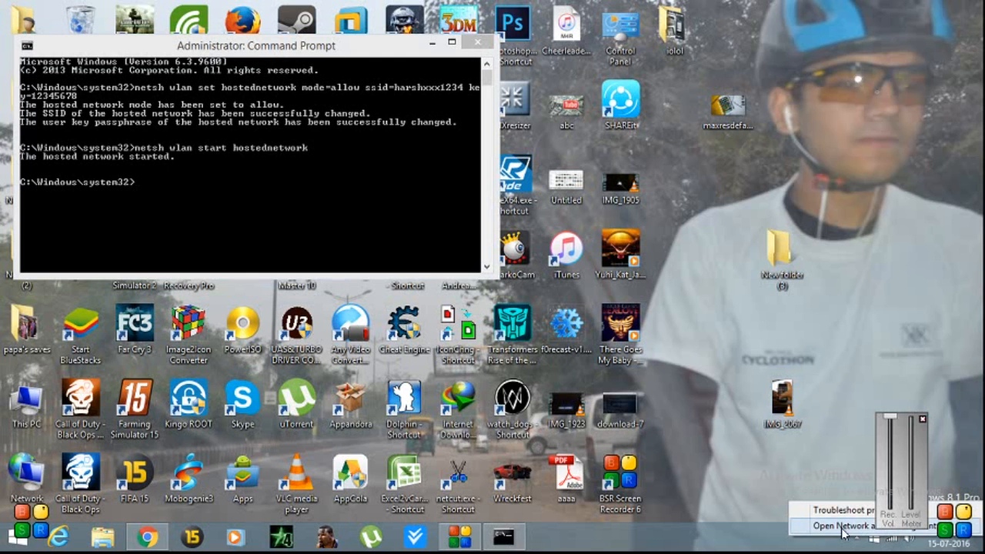
- Reach the Network Connections adapter list from the Network and Sharing Center
left_click(839, 526)
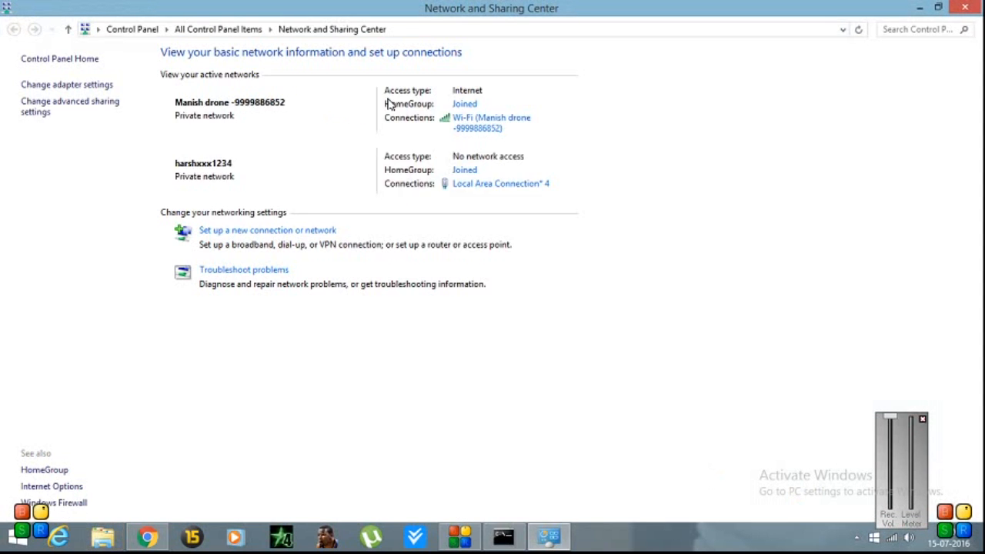
mouse_move(366, 233)
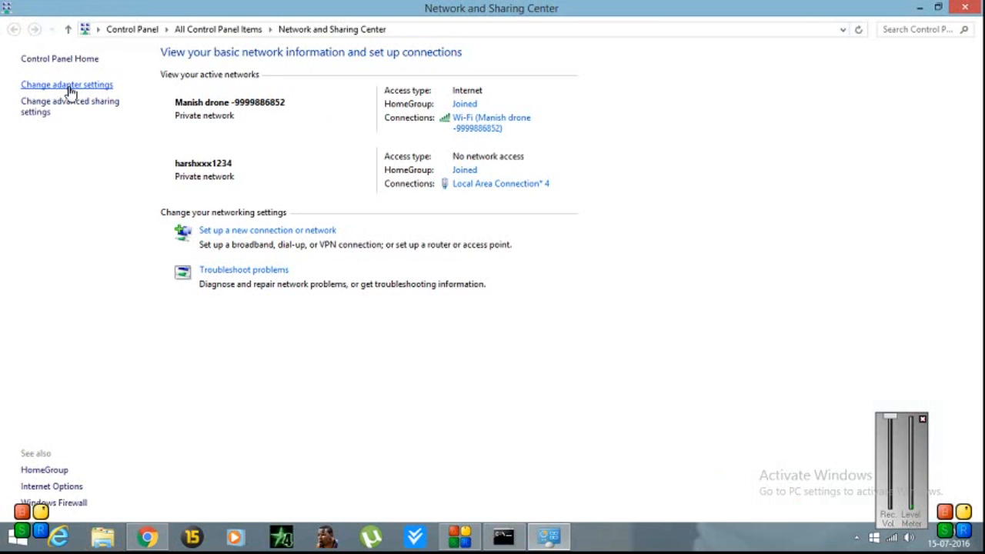
left_click(66, 84)
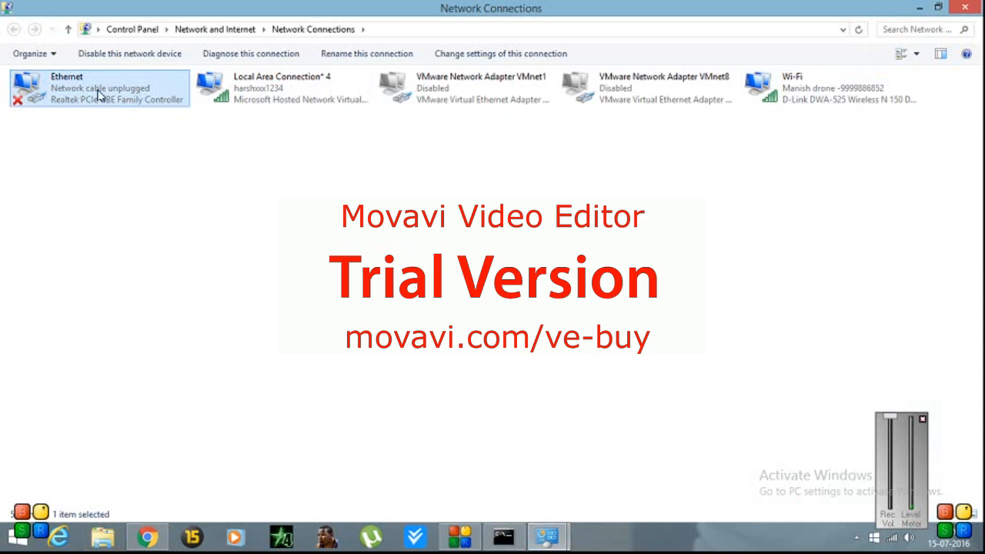
mouse_move(77, 91)
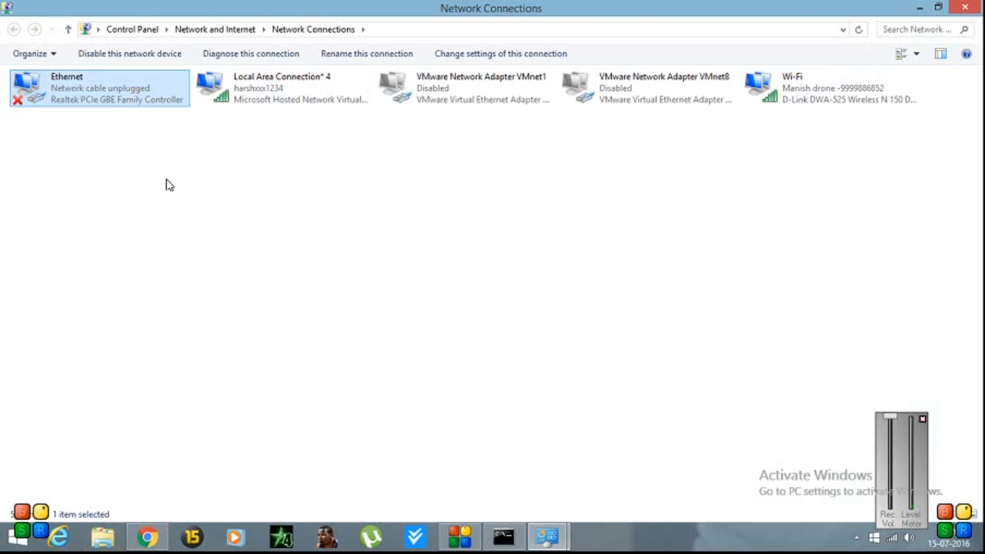
- Share Ethernet's internet connection with other users through Local Area Connection* 4 and confirm
left_click(86, 90)
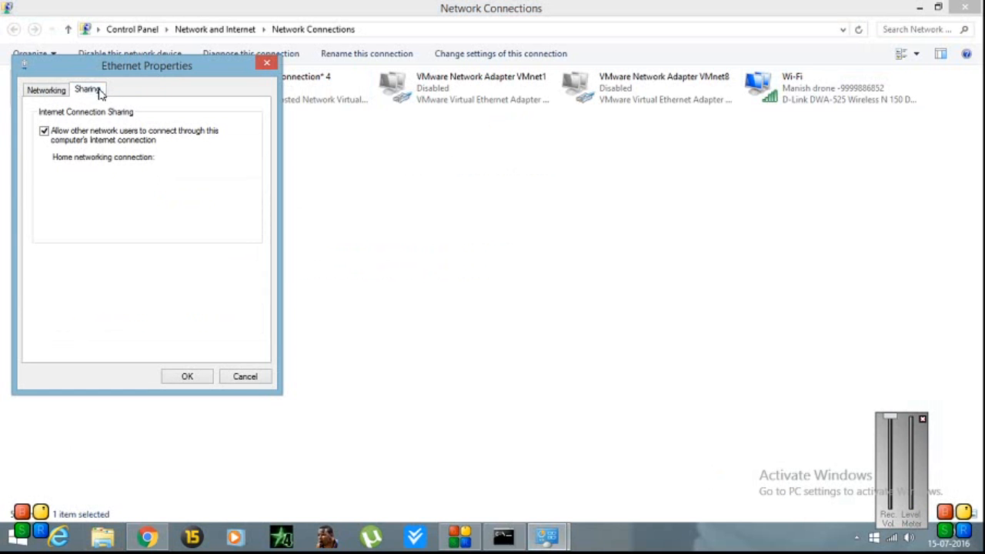
left_click(43, 129)
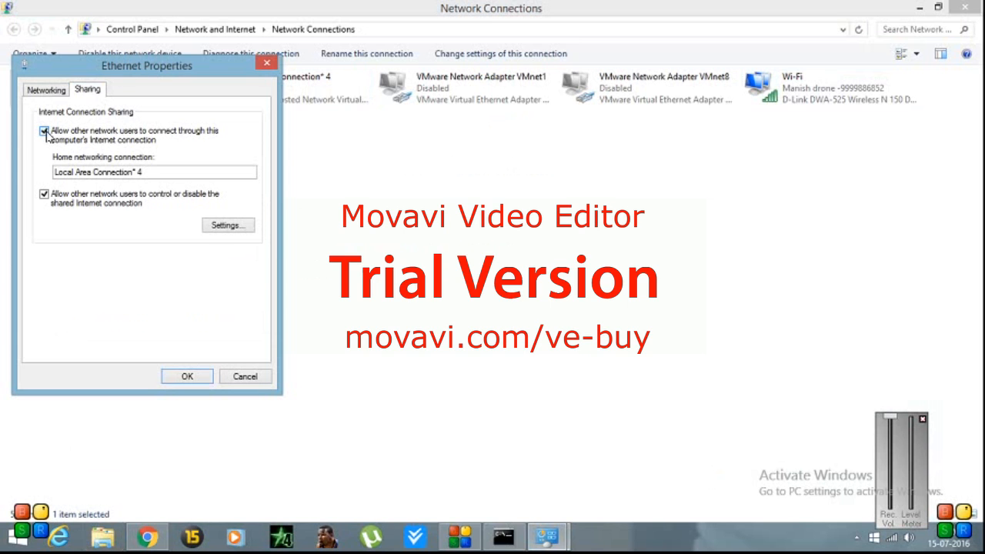
left_click(43, 130)
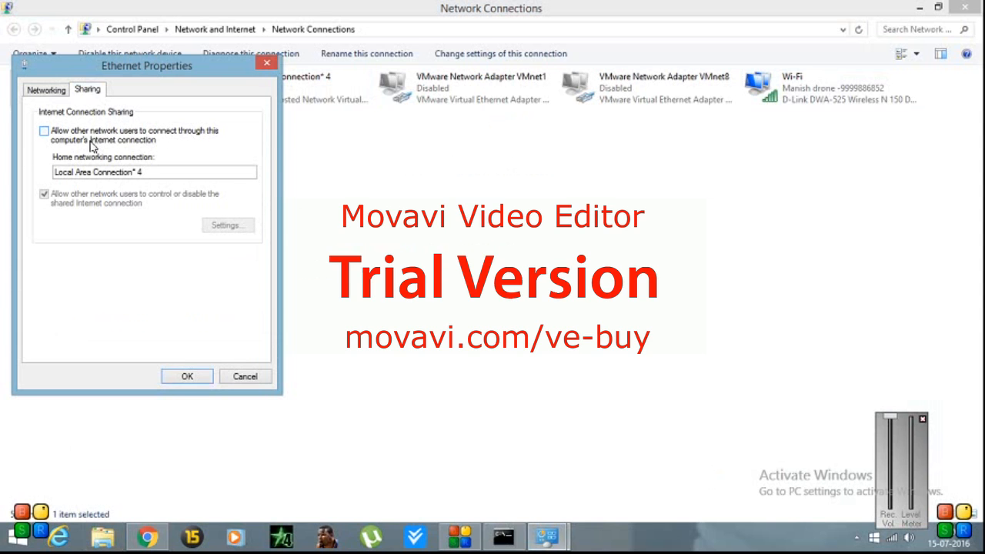
left_click(43, 131)
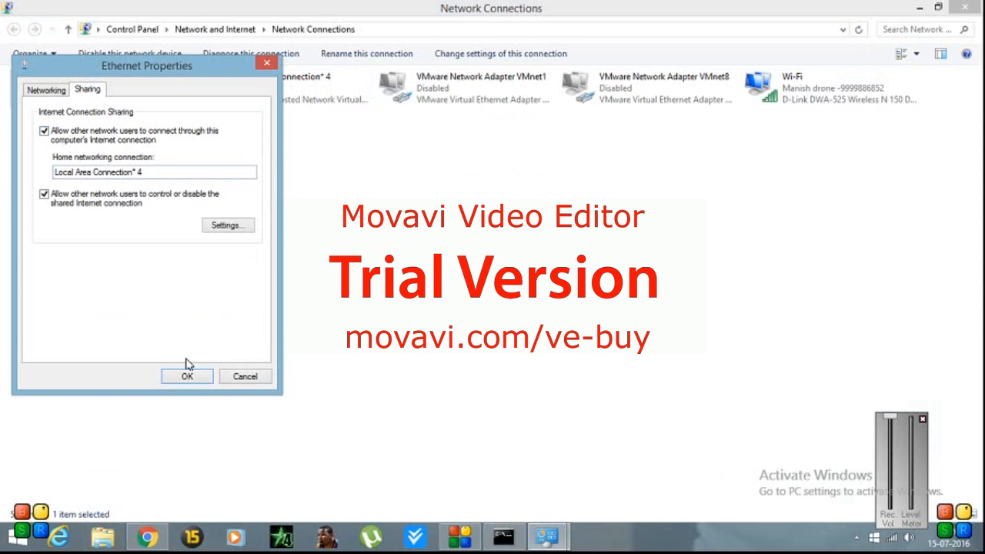
left_click(188, 376)
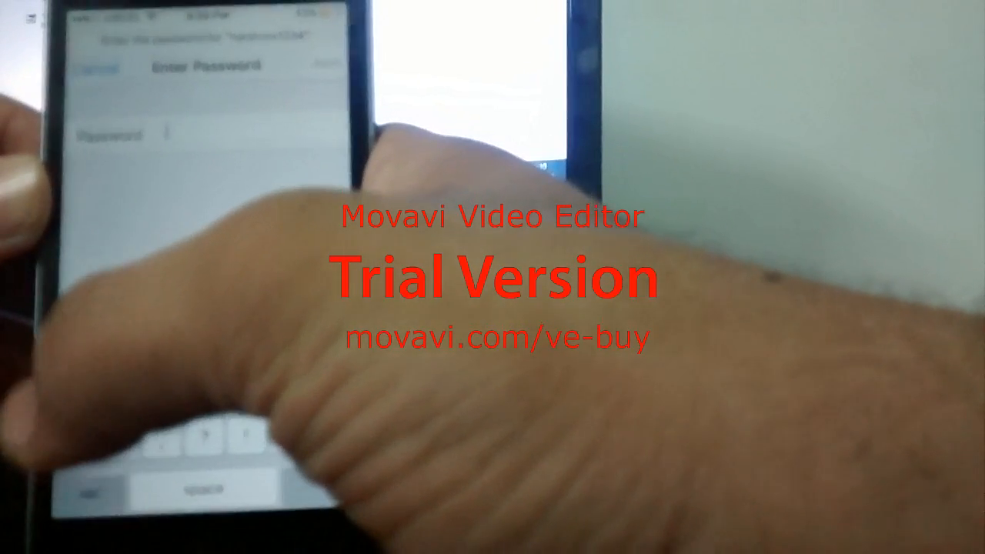
- Enter the first password character, 1, in the iPhone Wi-Fi prompt for the hosted network
type("1")
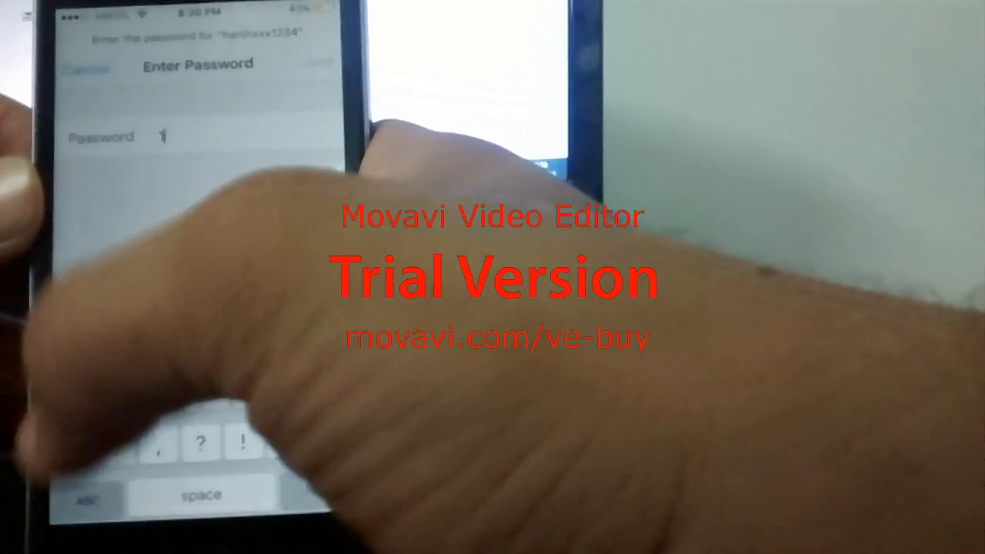